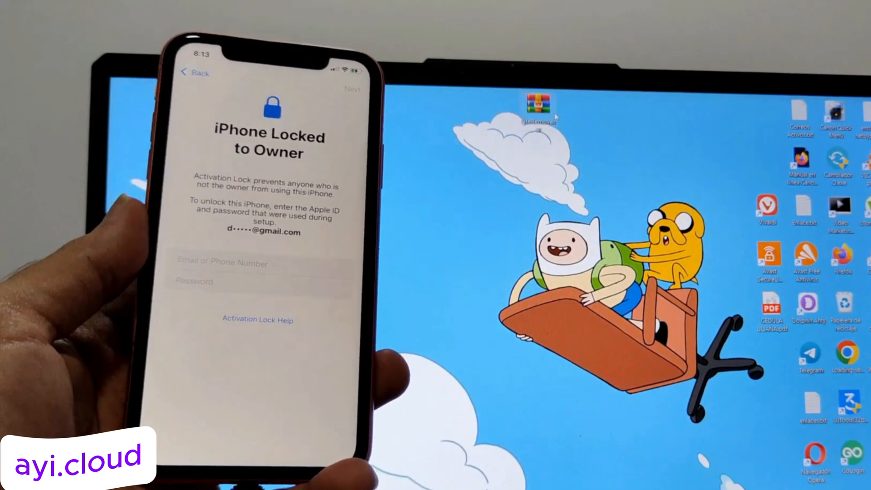
# - Extract and launch LiteRemove to run the iCloud activation lock removal
pyautogui.rightClick(536, 103)
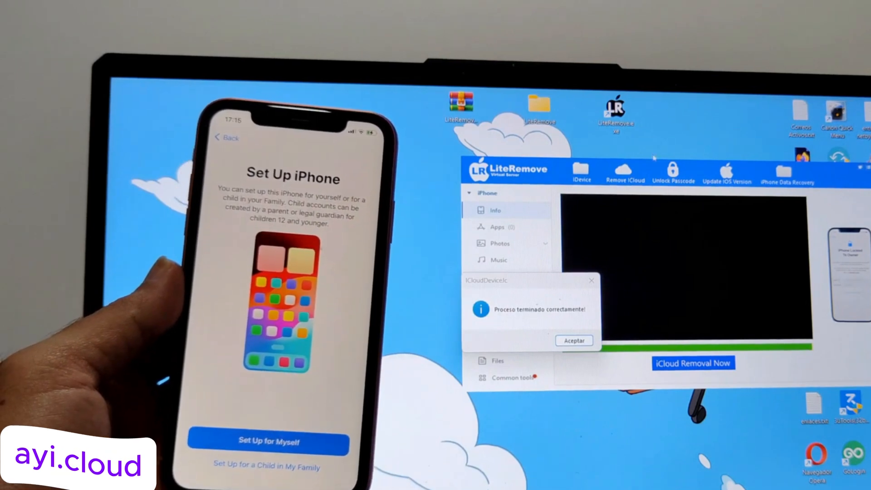
# - Dismiss the 'Proceso terminado correctamente' dialog with Aceptar
pyautogui.click(573, 341)
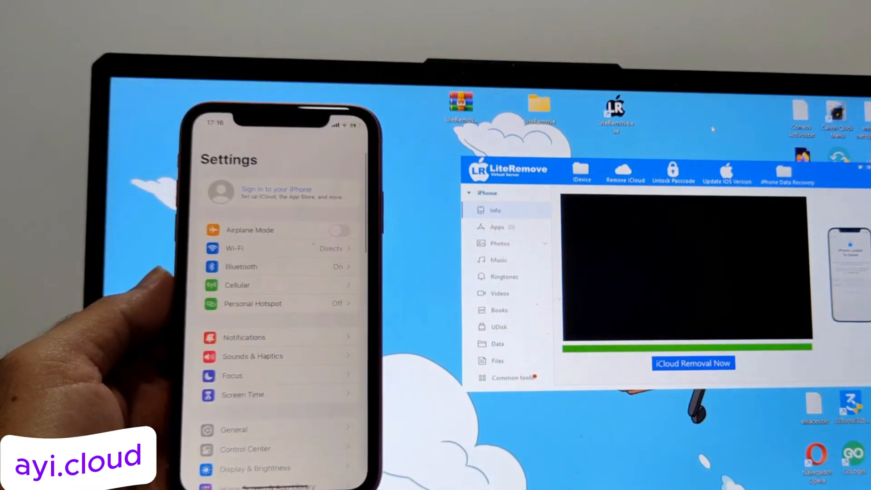
# - View the 'Sign in to your iPhone' options, then end the *611 test call
pyautogui.click(277, 191)
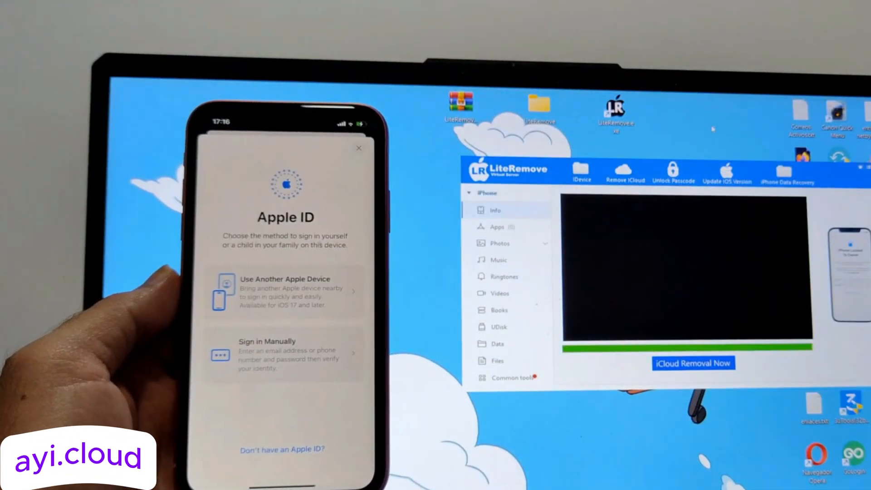
pyautogui.click(282, 353)
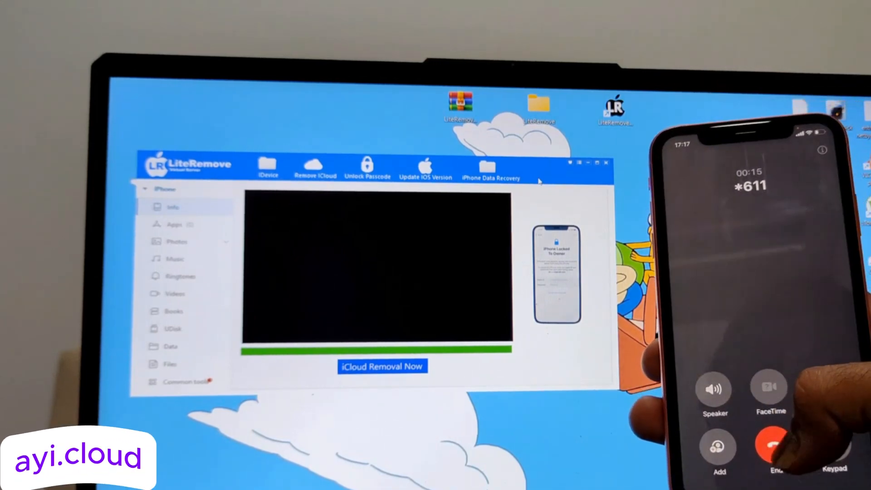
pyautogui.click(769, 450)
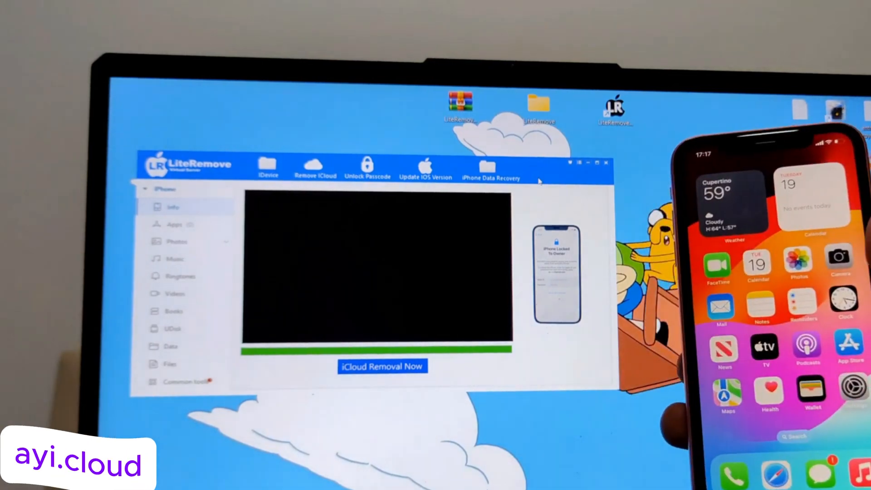